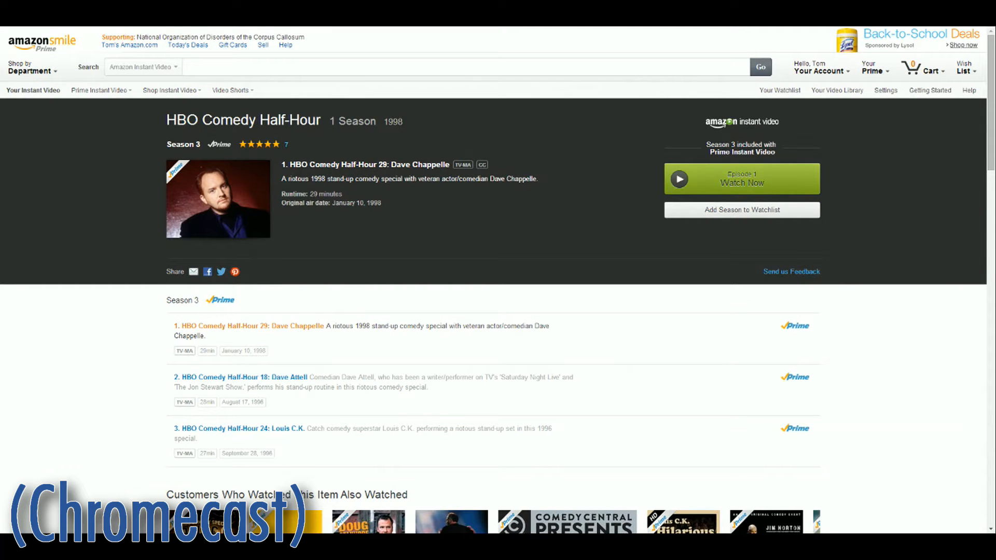
- Disable the Silverlight plug-in in chrome://plugins and return to the HBO Comedy Half-Hour page
{"action": "left_click", "coordinate": [740, 178]}
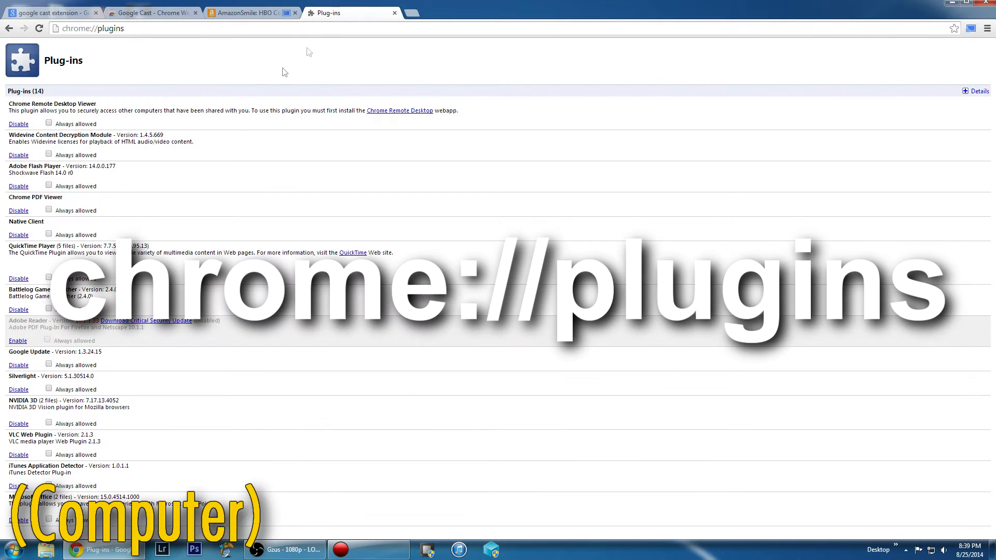
{"action": "left_click", "coordinate": [17, 389]}
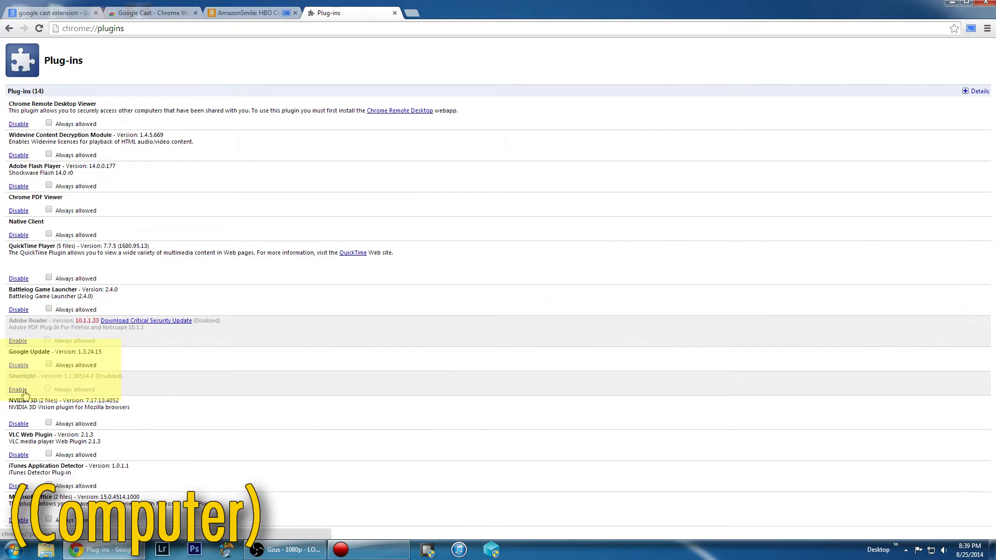
{"action": "left_click", "coordinate": [251, 12]}
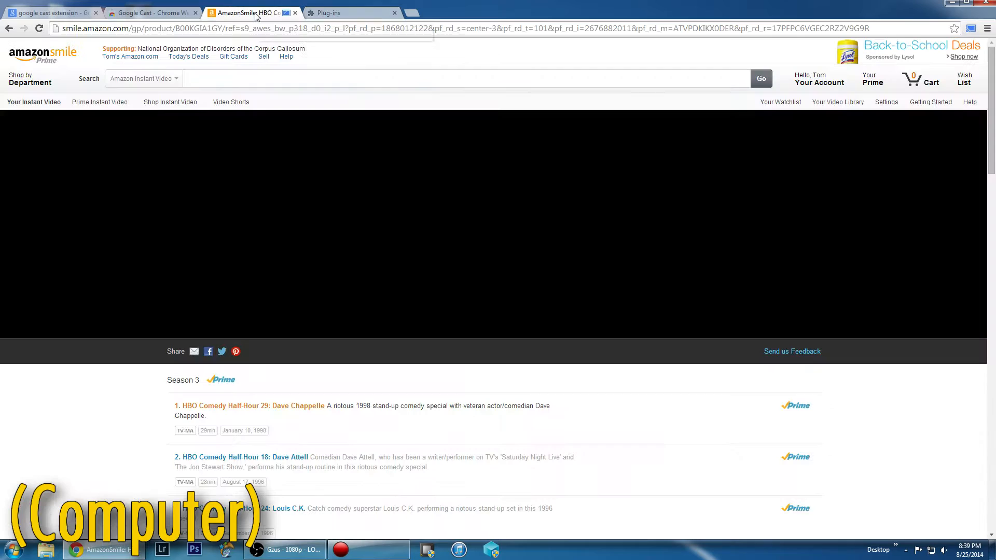
- Select Adobe Flash Player under Web Player Preferences in the Amazon video settings
{"action": "left_click", "coordinate": [886, 101]}
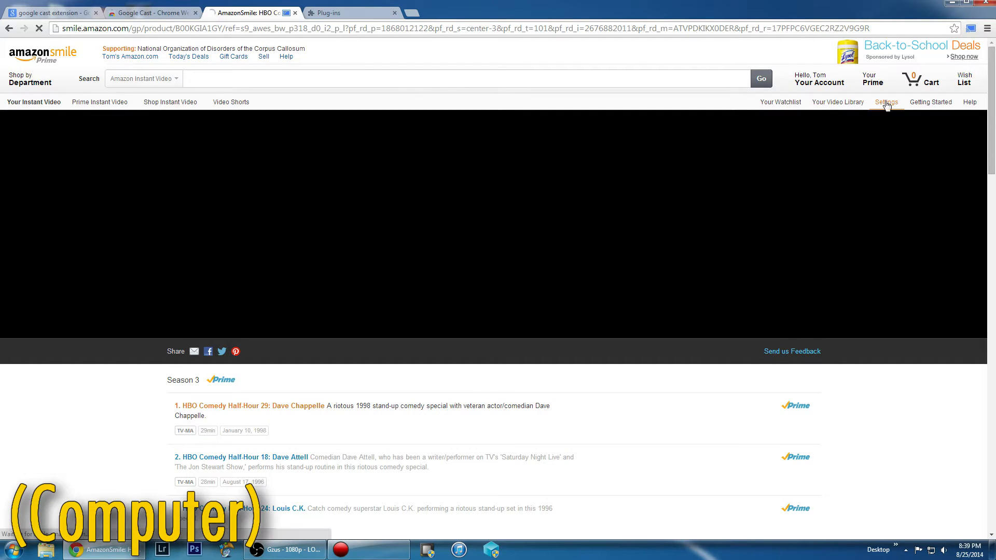
{"action": "left_click", "coordinate": [886, 102]}
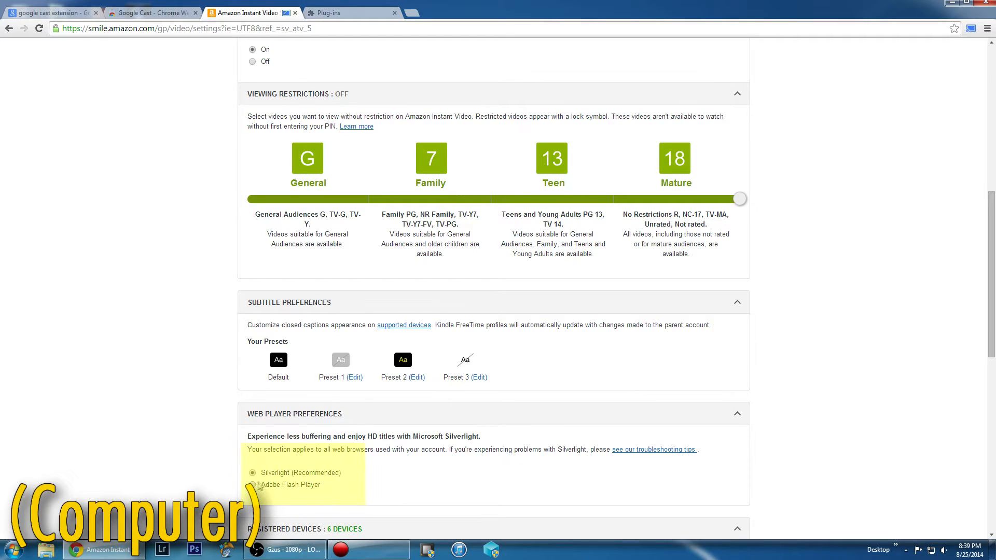
{"action": "left_click", "coordinate": [253, 485]}
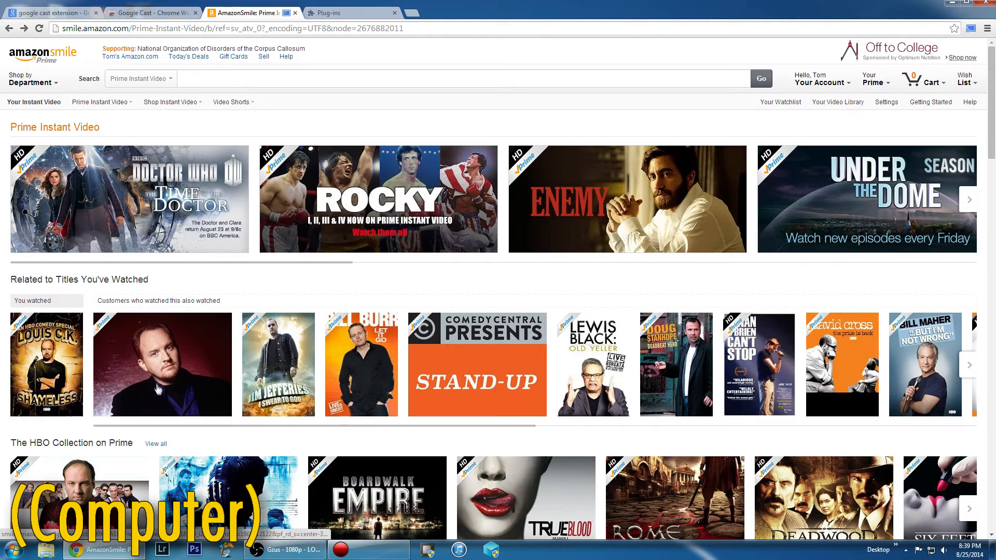
- Open HBO Comedy Half-Hour from related titles and watch the Dave Chappelle episode
{"action": "left_click", "coordinate": [161, 364]}
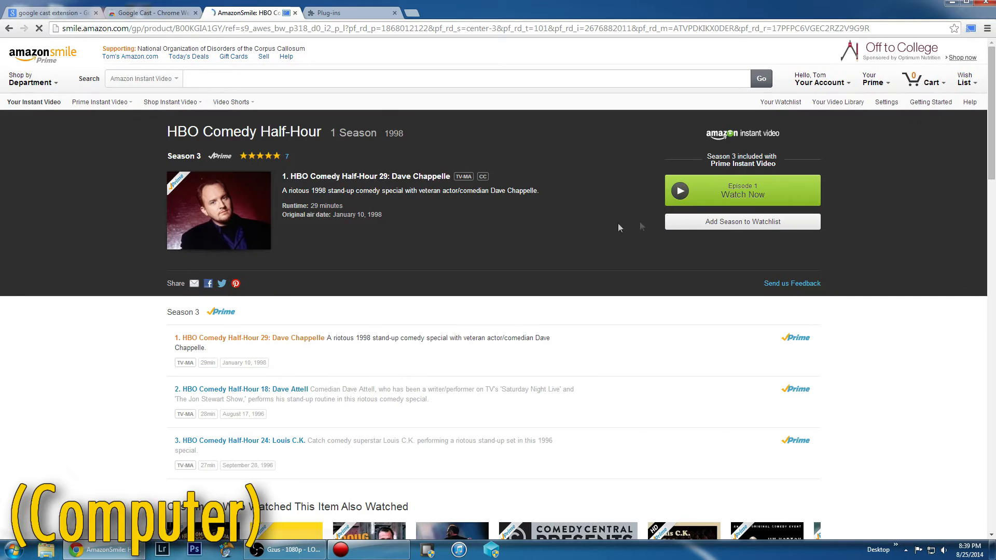
{"action": "left_click", "coordinate": [741, 190]}
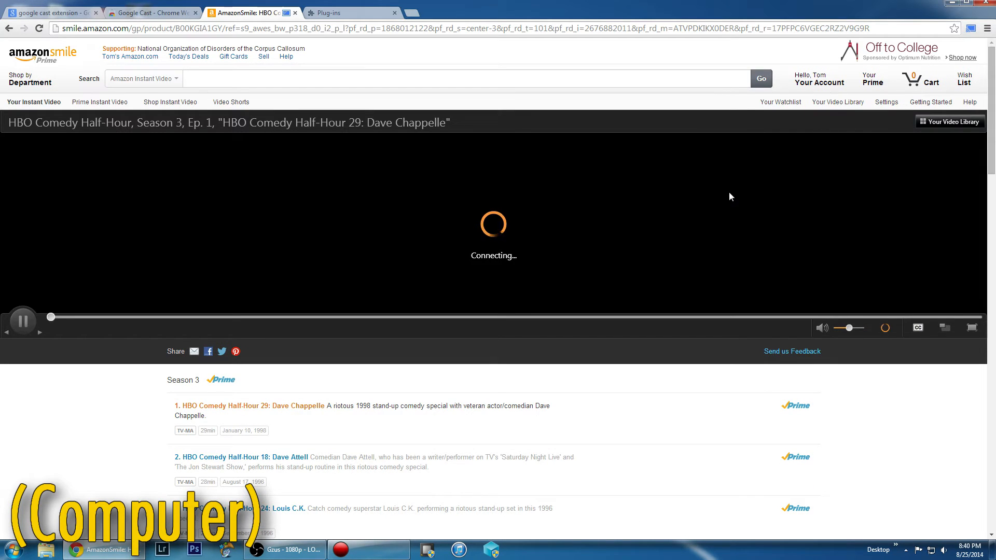
{"action": "mouse_move", "coordinate": [732, 350]}
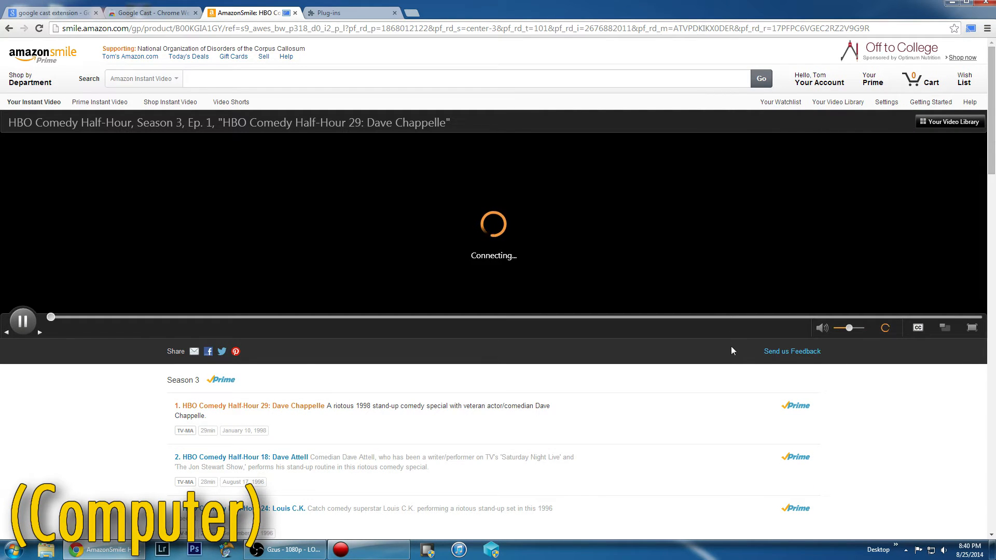